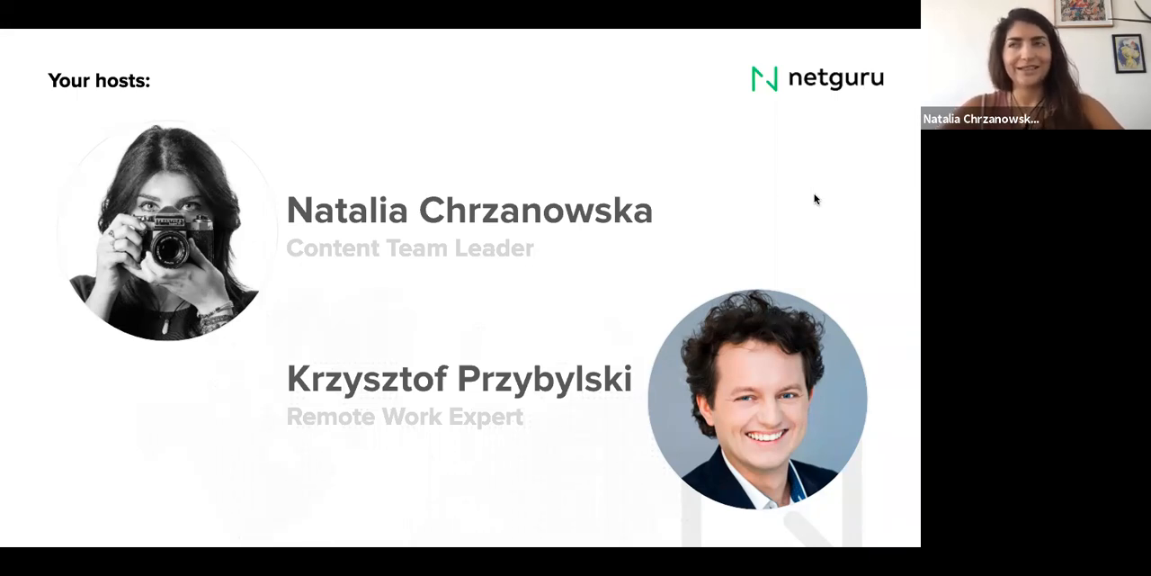
{"action": "mouse_move", "coordinate": [911, 281]}
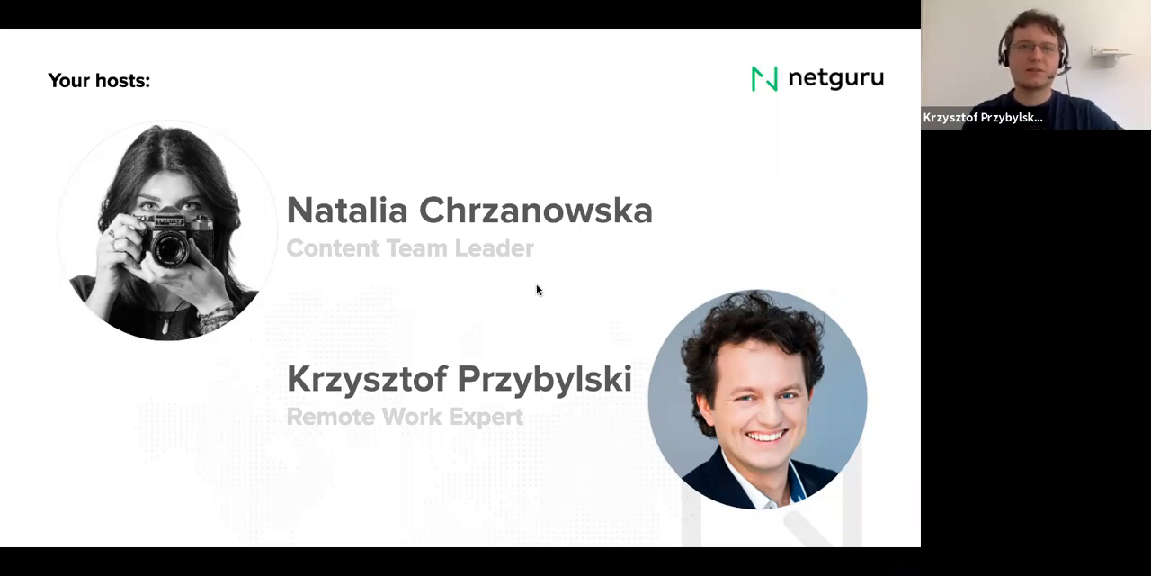
{"action": "mouse_move", "coordinate": [593, 312]}
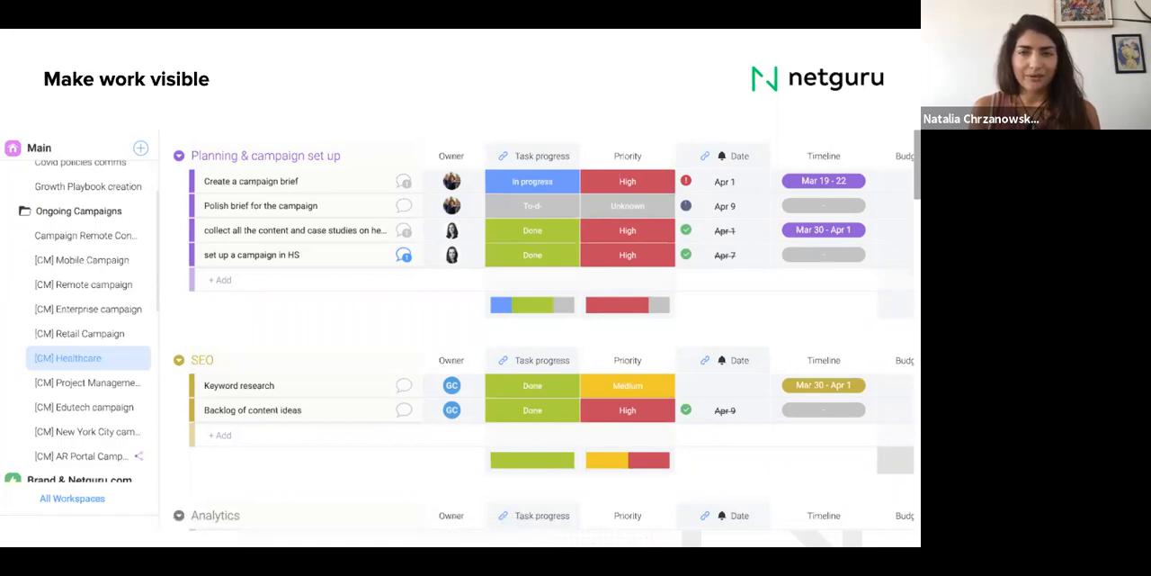
{"action": "mouse_move", "coordinate": [866, 249]}
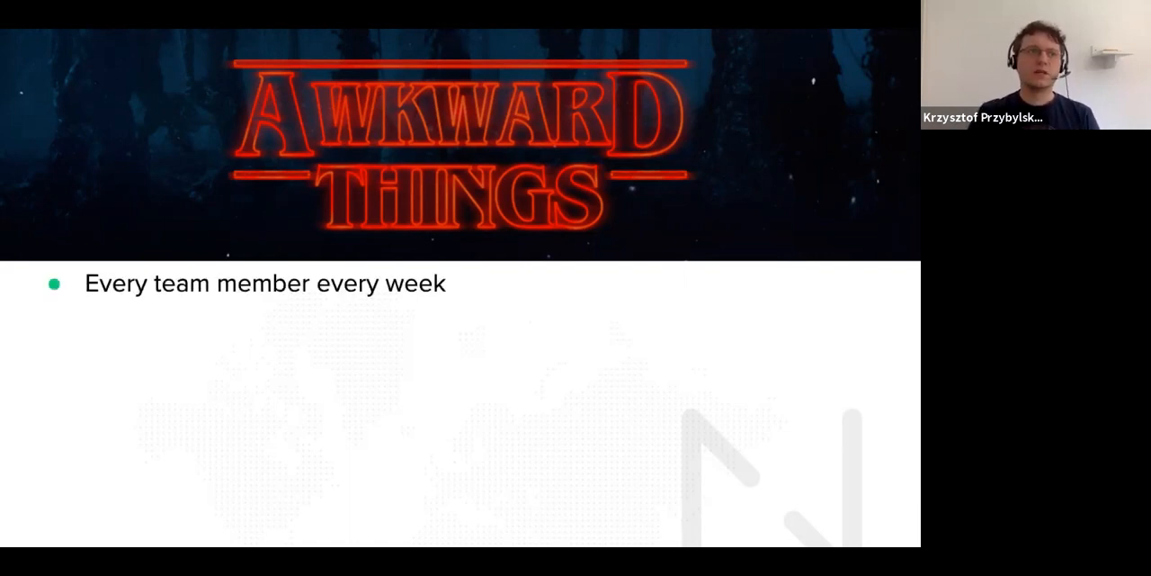
- Advance the shared slides to the 'Awkward Things' stages slide
{"action": "key", "text": "right"}
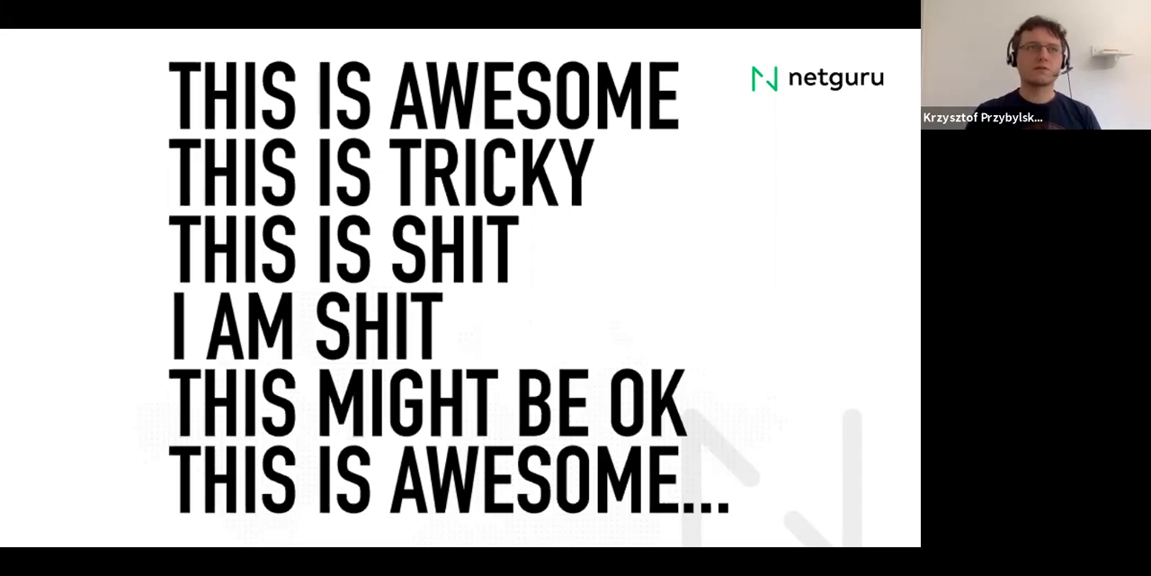
{"action": "mouse_move", "coordinate": [843, 288]}
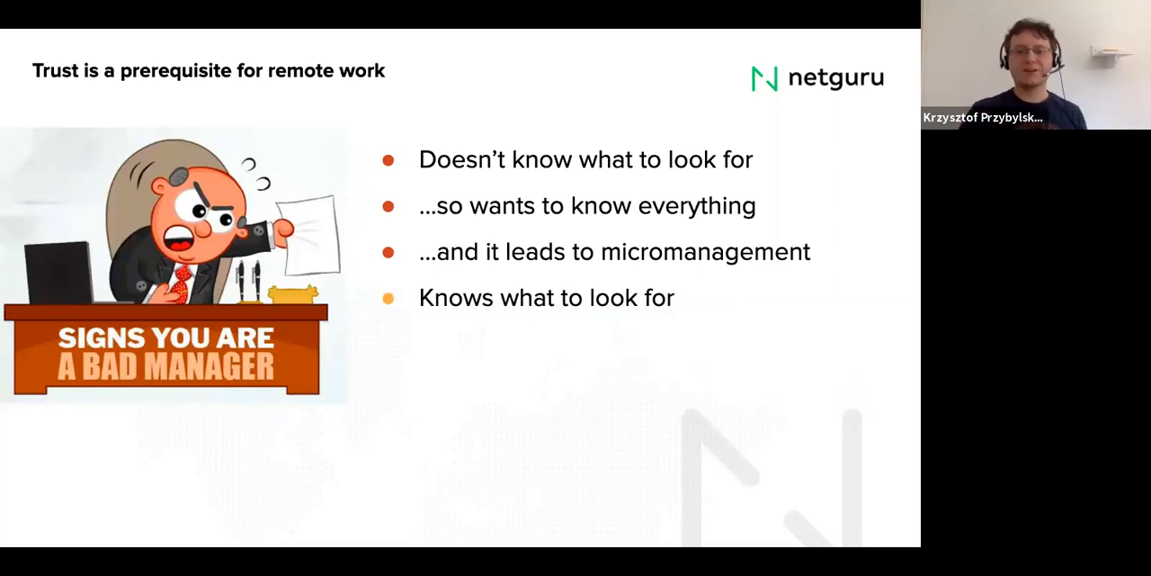
- Reveal the fifth trust bullet, 'Knows when to look away'
{"action": "key", "text": "right"}
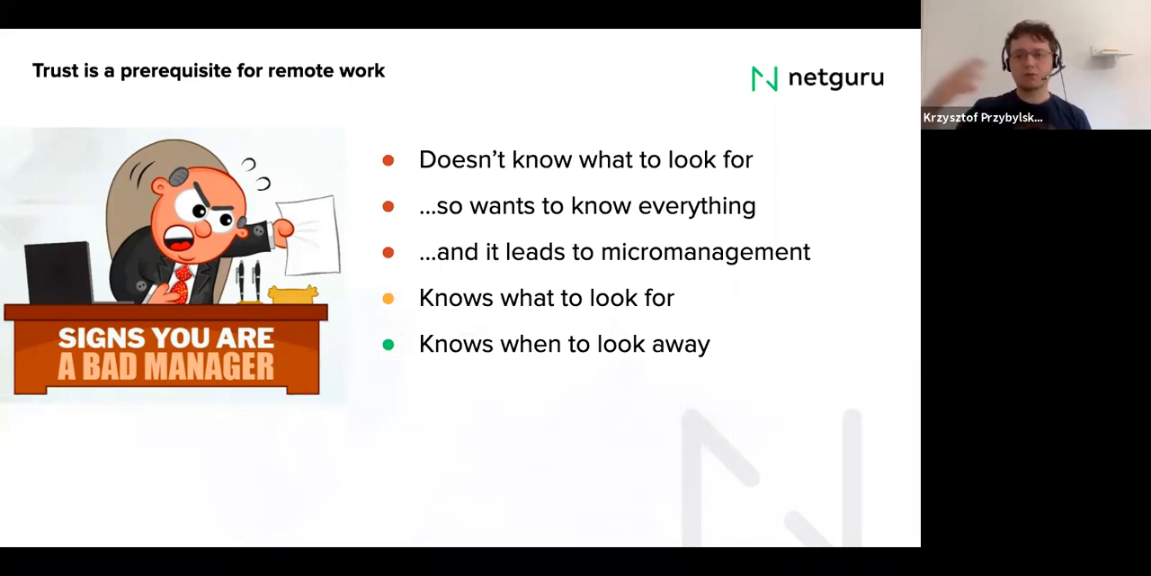
{"action": "key", "text": "Right"}
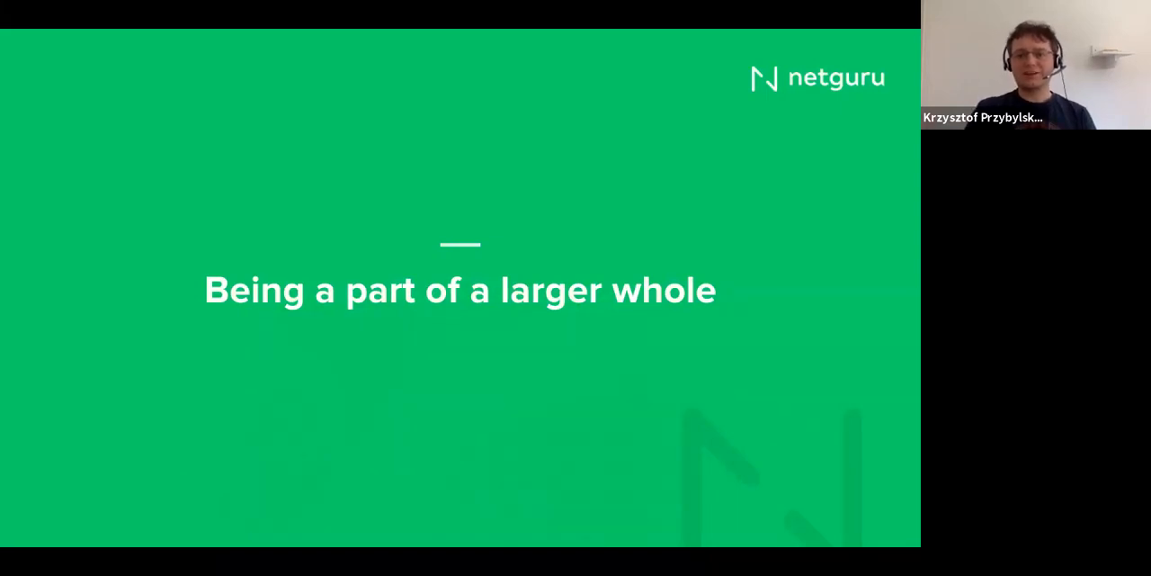
{"action": "key", "text": "Right"}
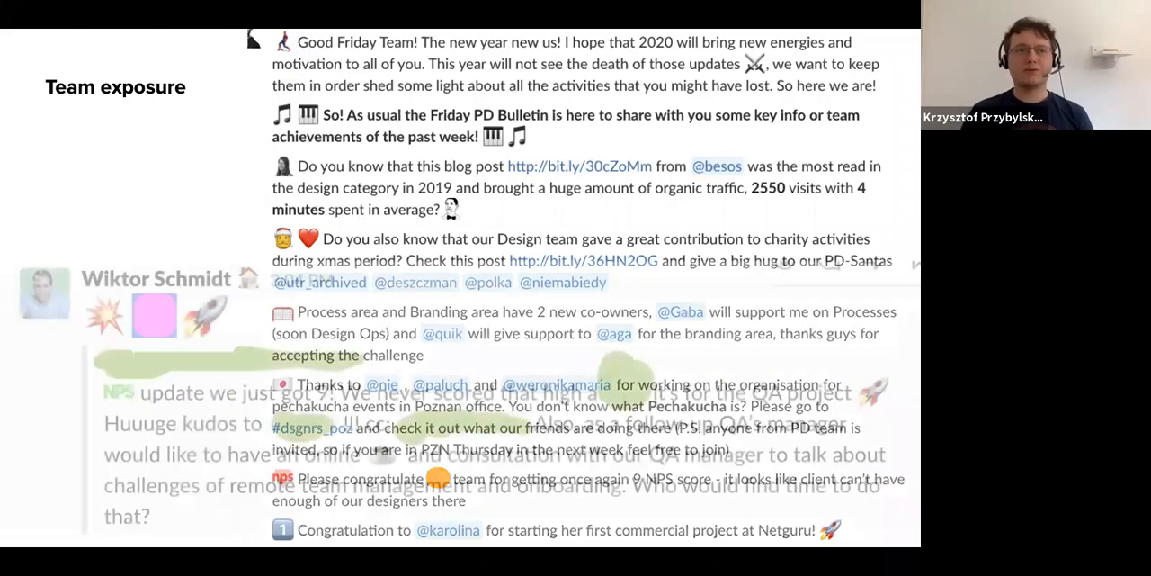
{"action": "scroll", "scroll_direction": "down", "scroll_amount": 3}
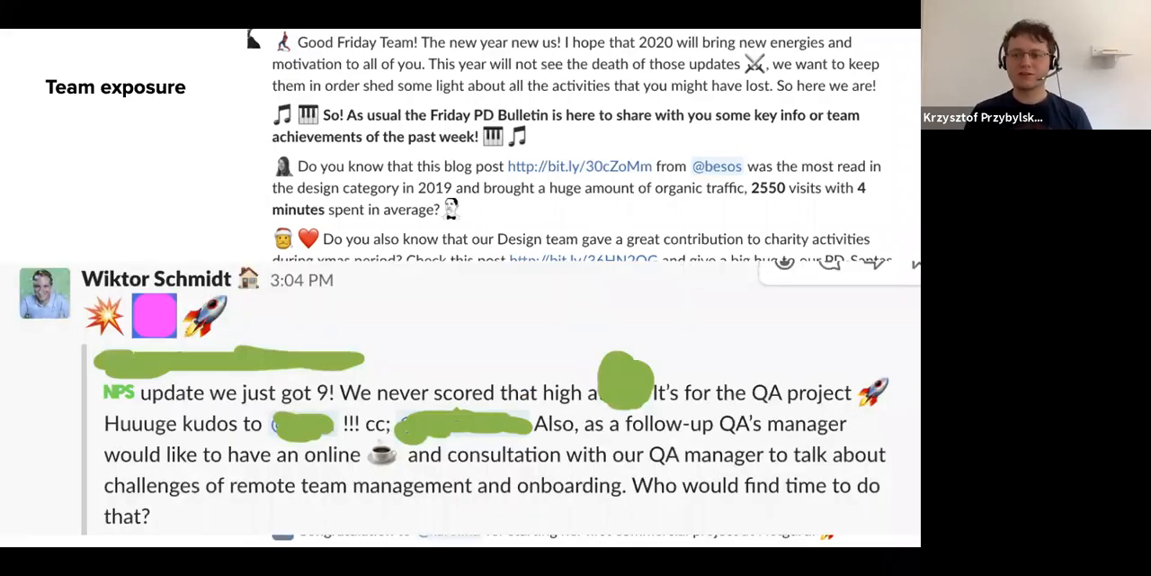